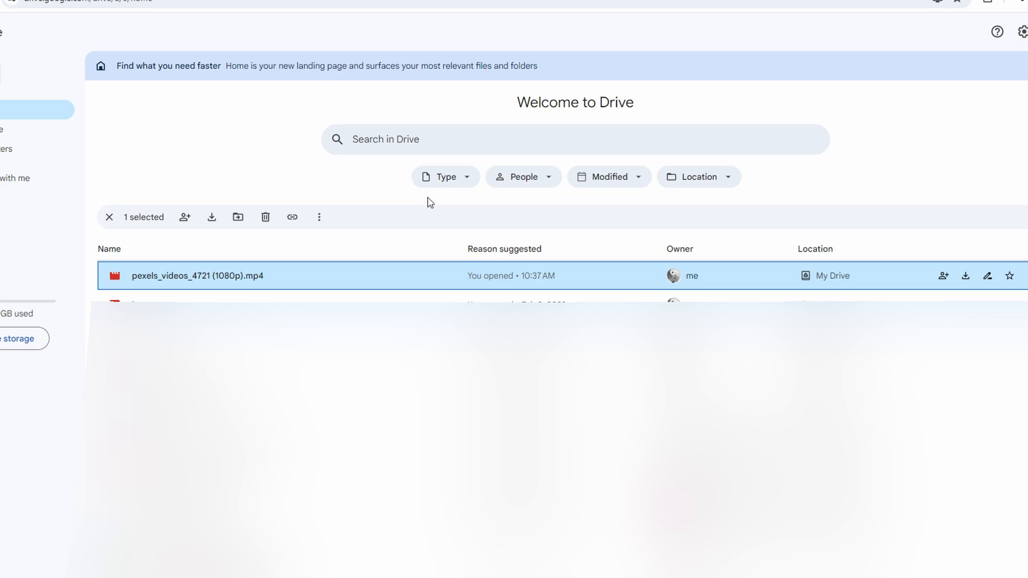
Step: Copy the Drive link to pexels_videos_4721 (1080p).mp4 via its Share menu
right_click(198, 275)
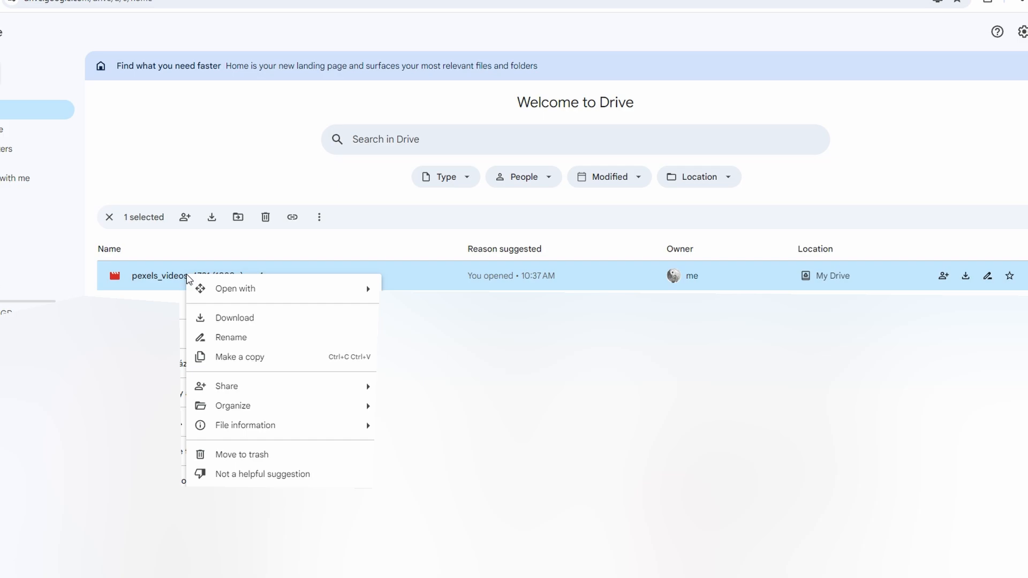
mouse_move(245, 386)
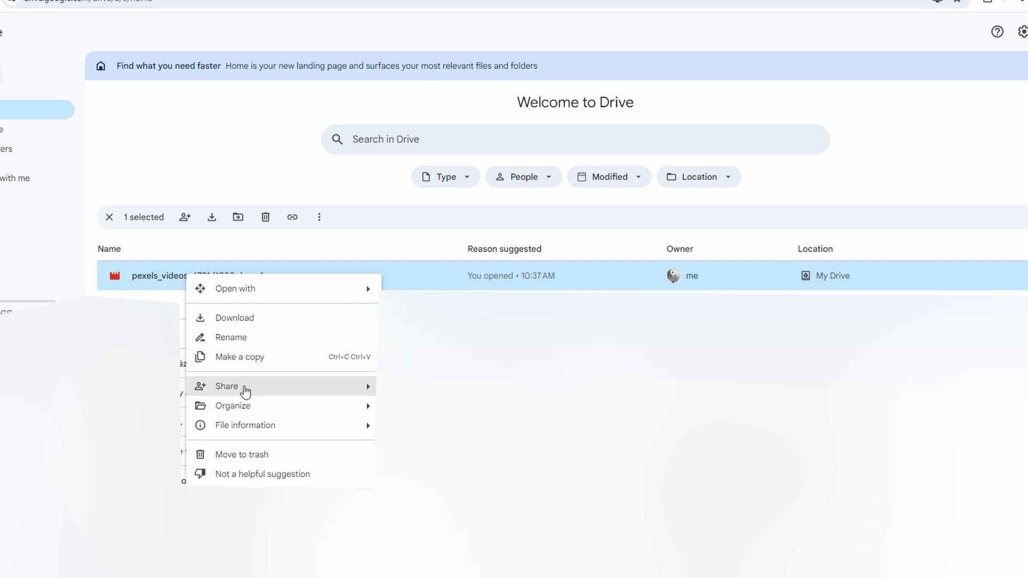
click(227, 385)
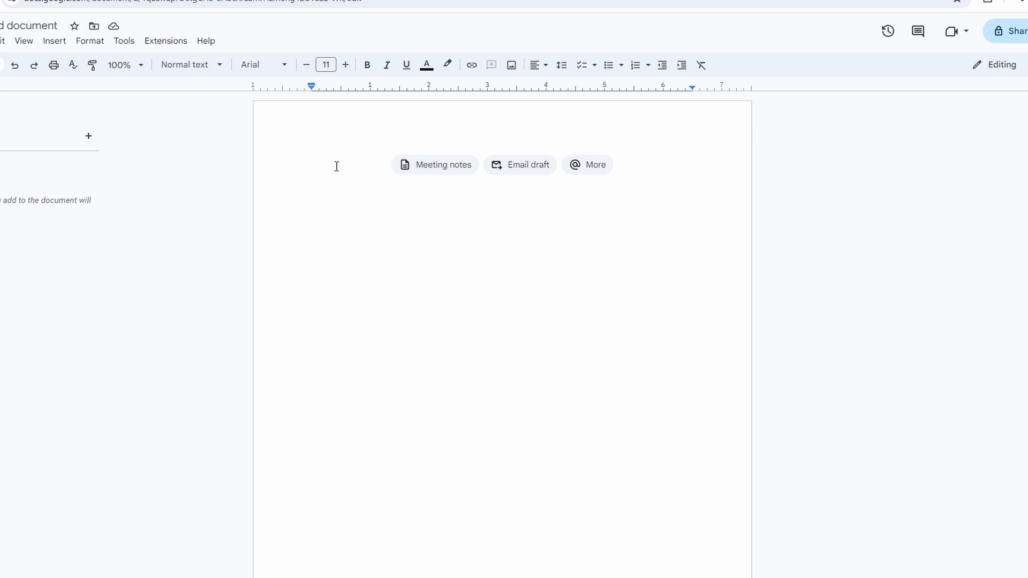
Step: Paste the video's drive.google.com link into the document and open the linked video
text(https://drive.google.com/file/d/1EPokAjcpJahNcCsBm1xEcJBD-XYuSP-A/view?usp=drive_link)
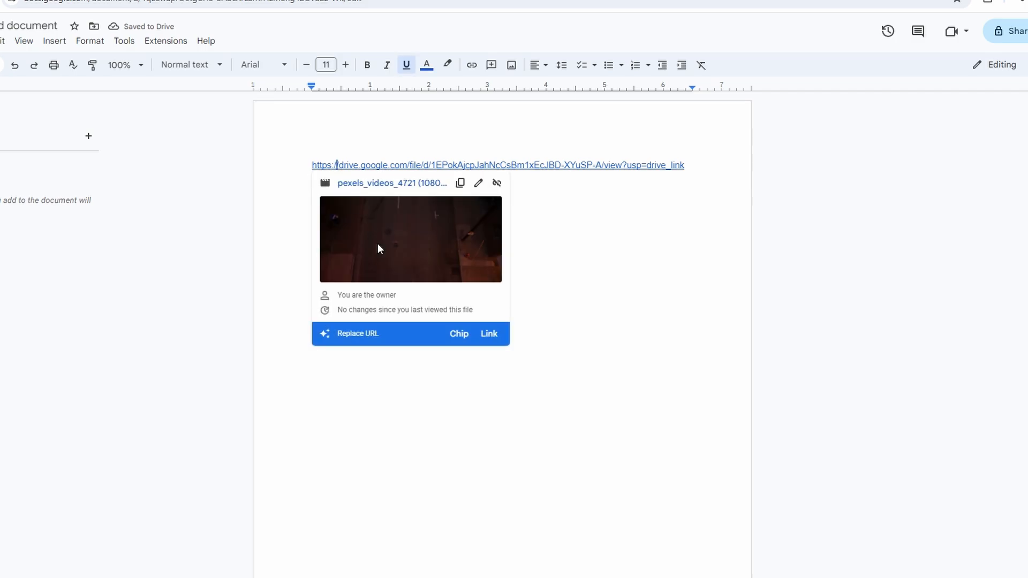
click(392, 184)
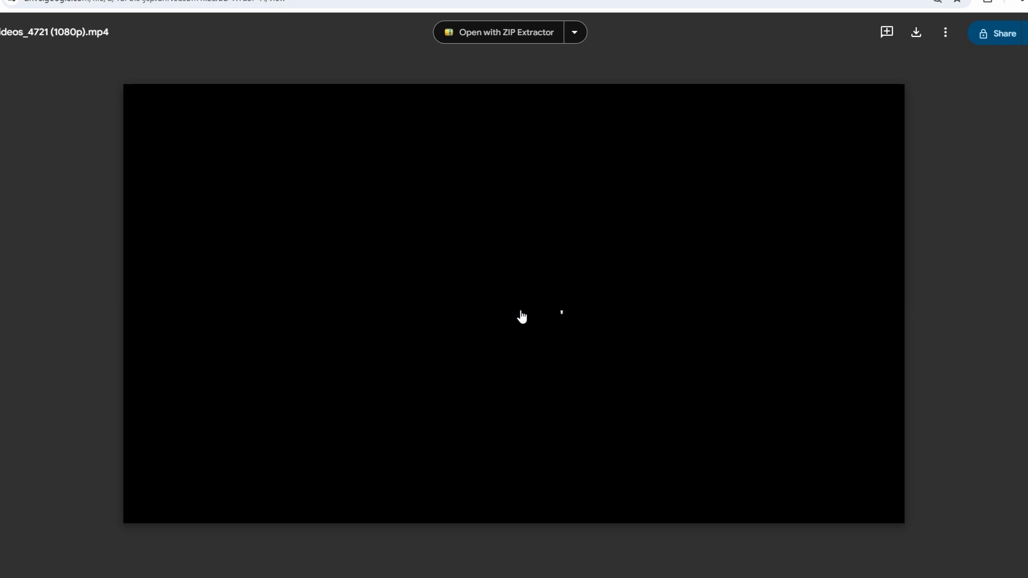
Step: Start playing the city-street video in the Drive preview
click(513, 303)
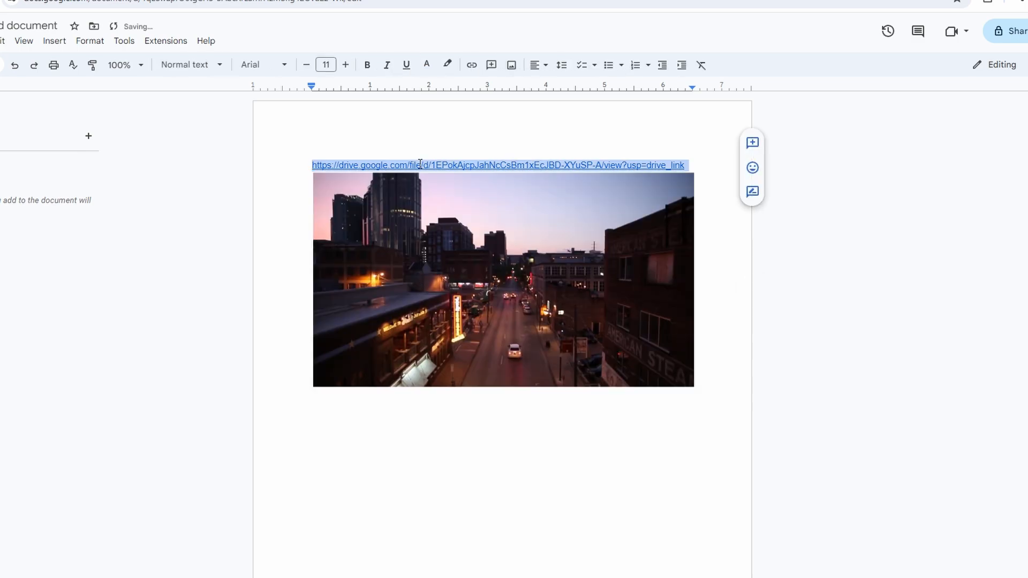
Step: Link the street-scene screenshot to the Drive video URL through Insert link
right_click(418, 256)
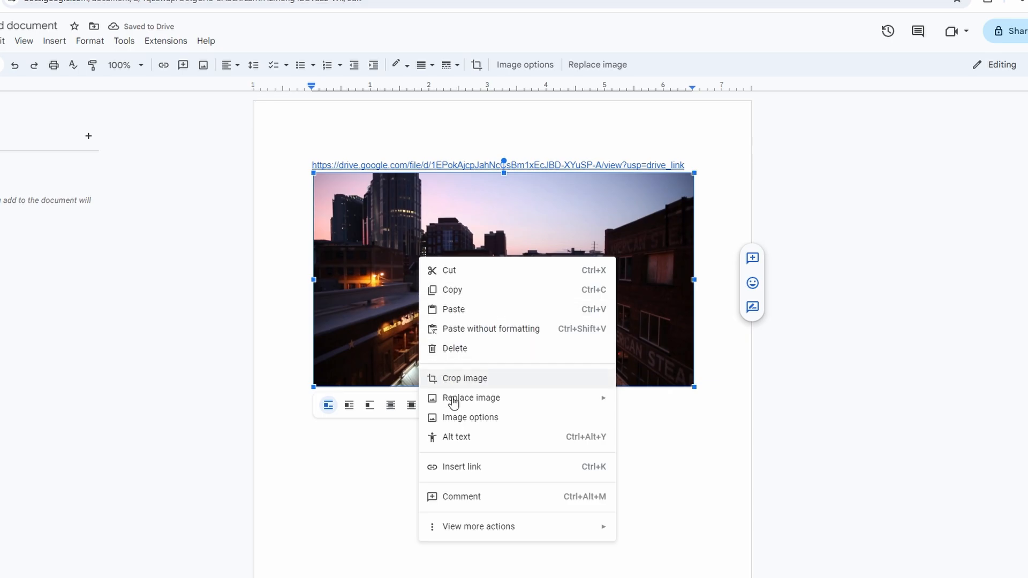
click(462, 467)
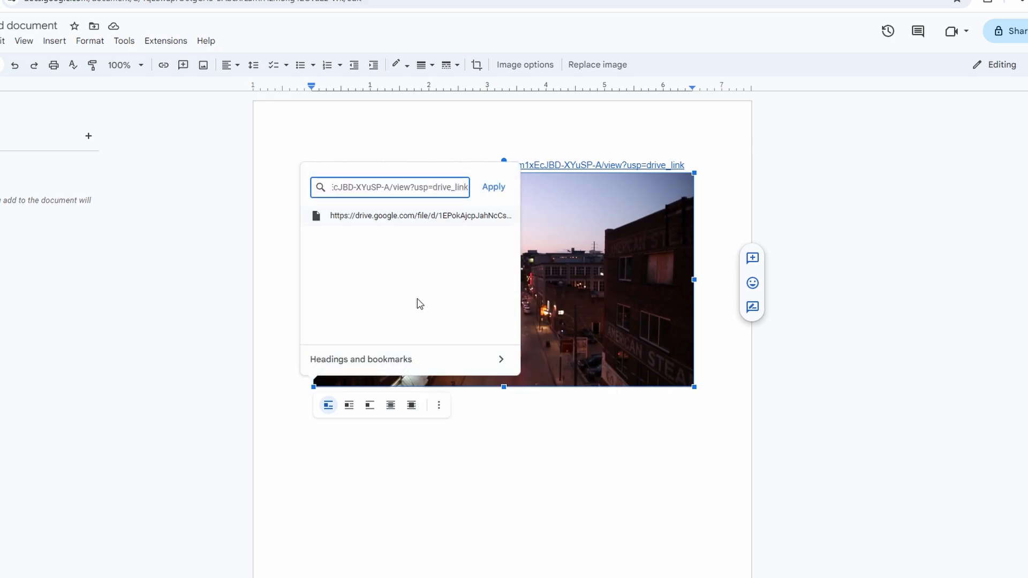
click(493, 187)
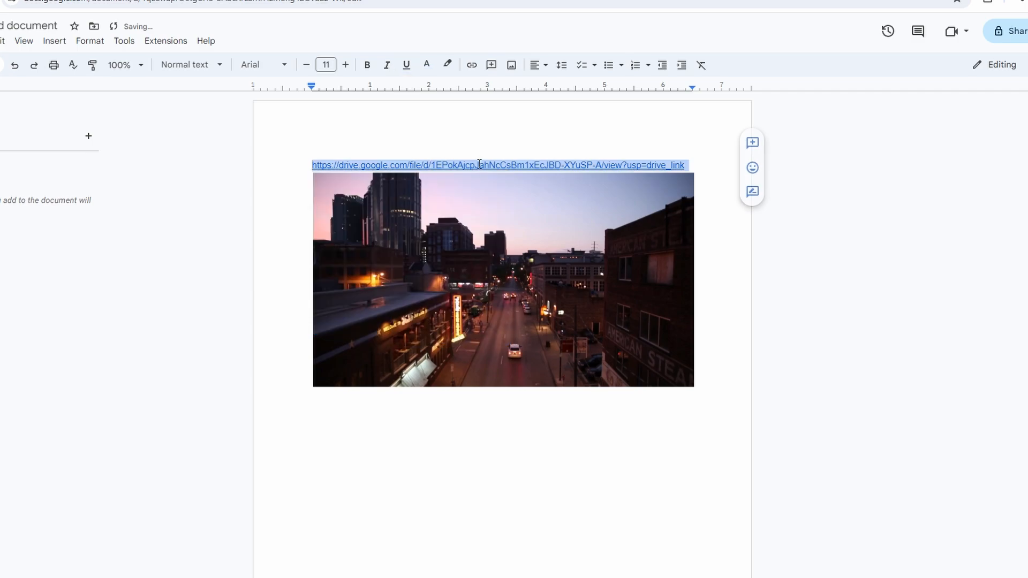